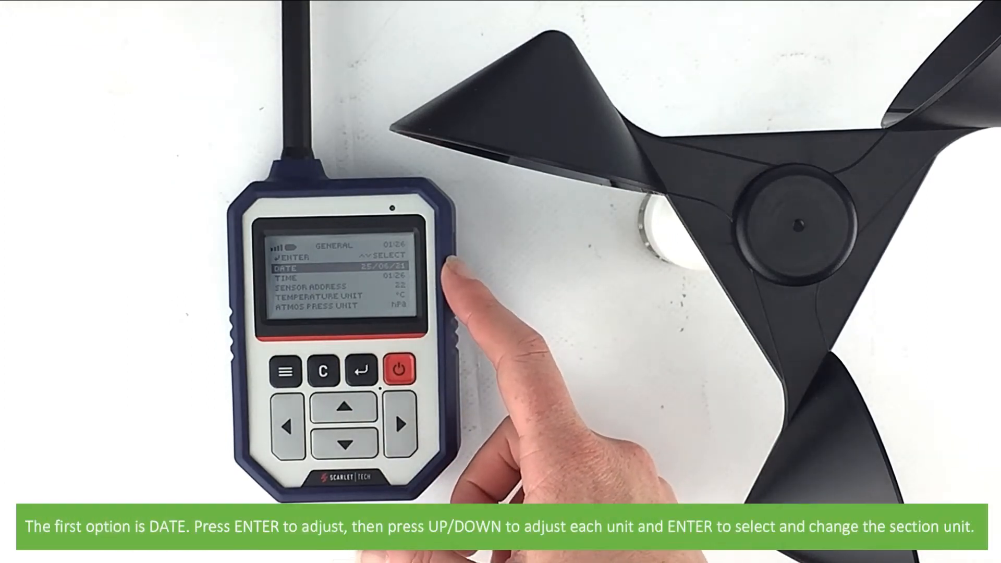
# Step: Adjust the DATE entry in the receiver's GENERAL settings menu
pyautogui.click(358, 372)
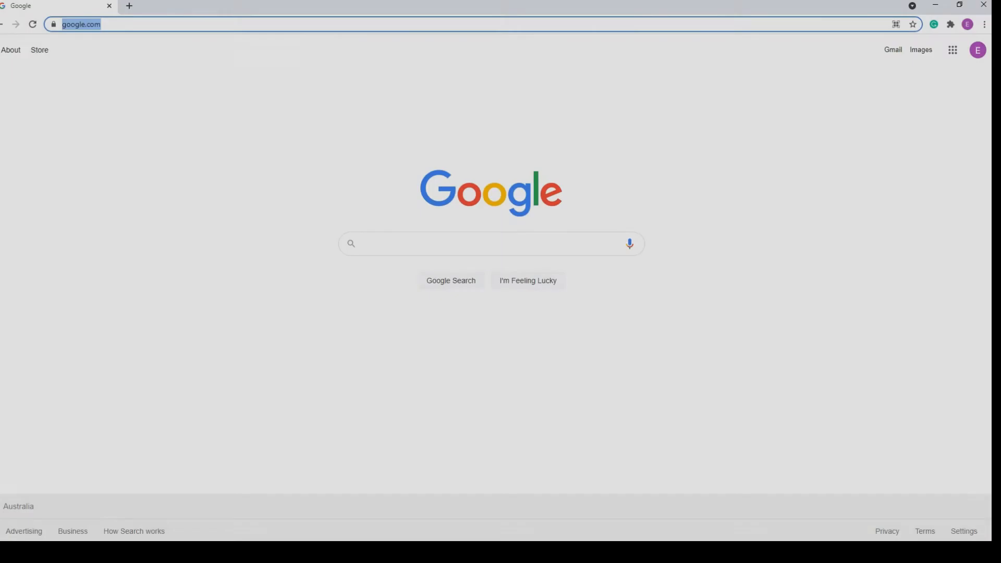
# Step: Download WR3PR.zip from scarlet-tech.com/download-file/ and open the archive
pyautogui.write('scarlet-tech.com/download-file/')
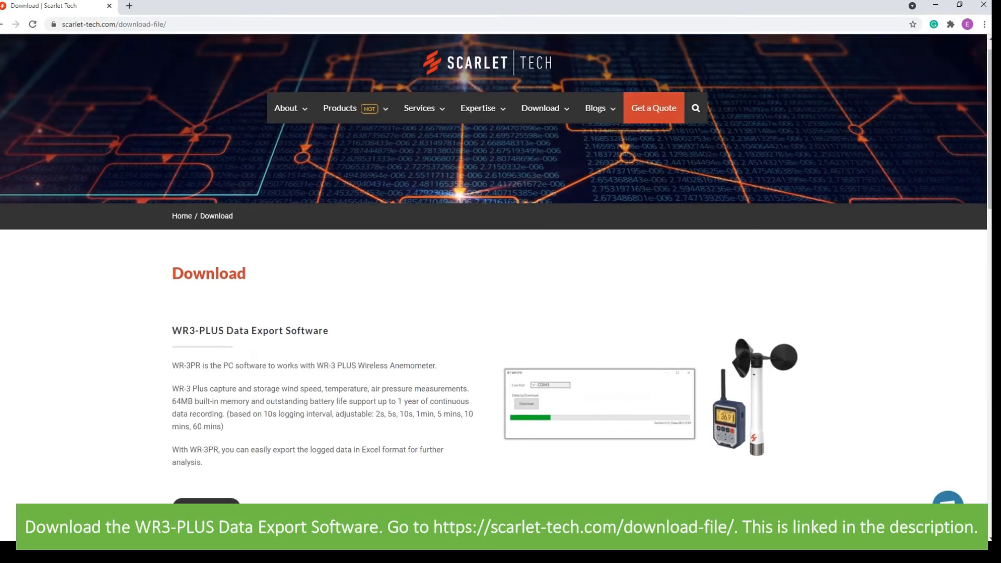
pyautogui.scroll(-3)
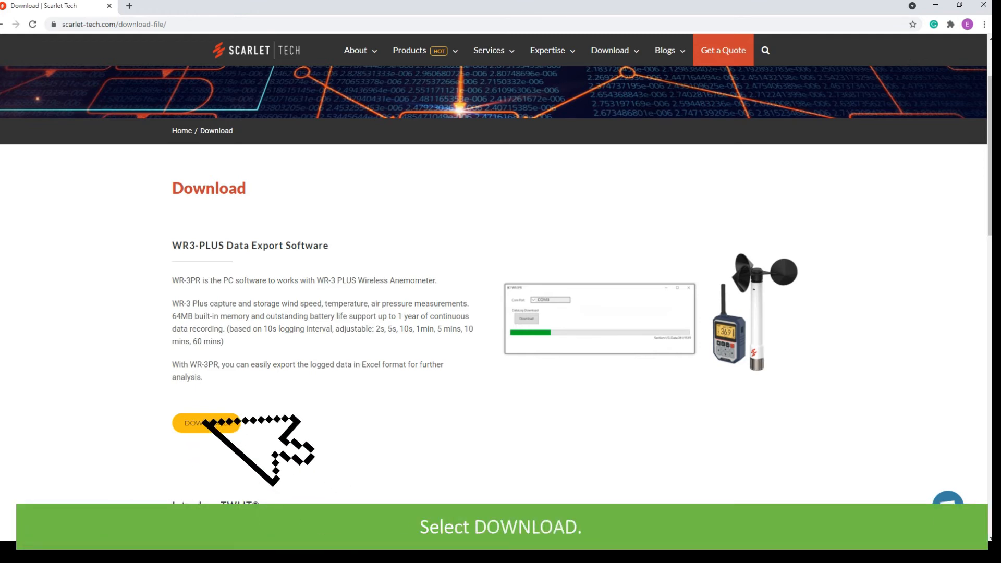
pyautogui.click(206, 422)
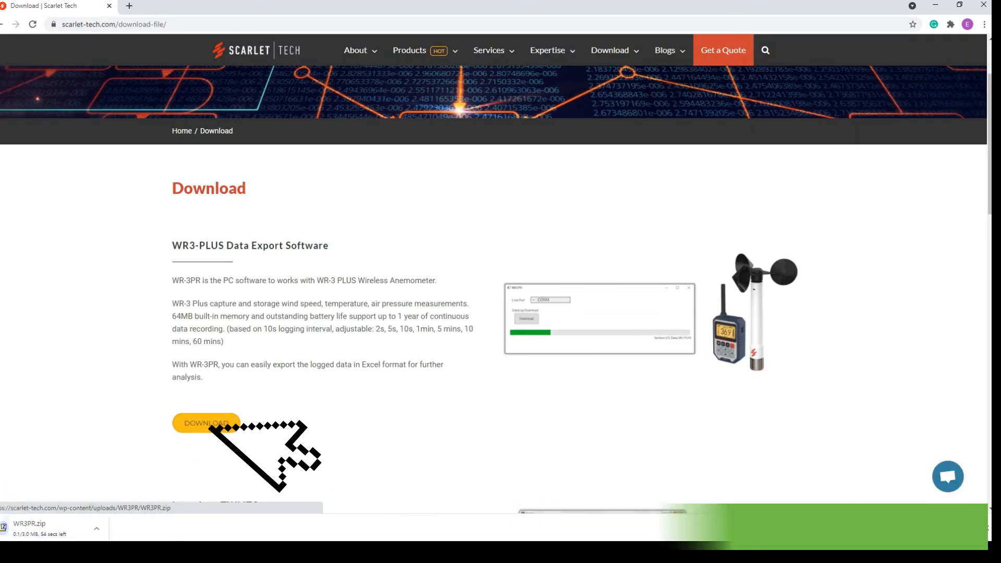
pyautogui.click(51, 523)
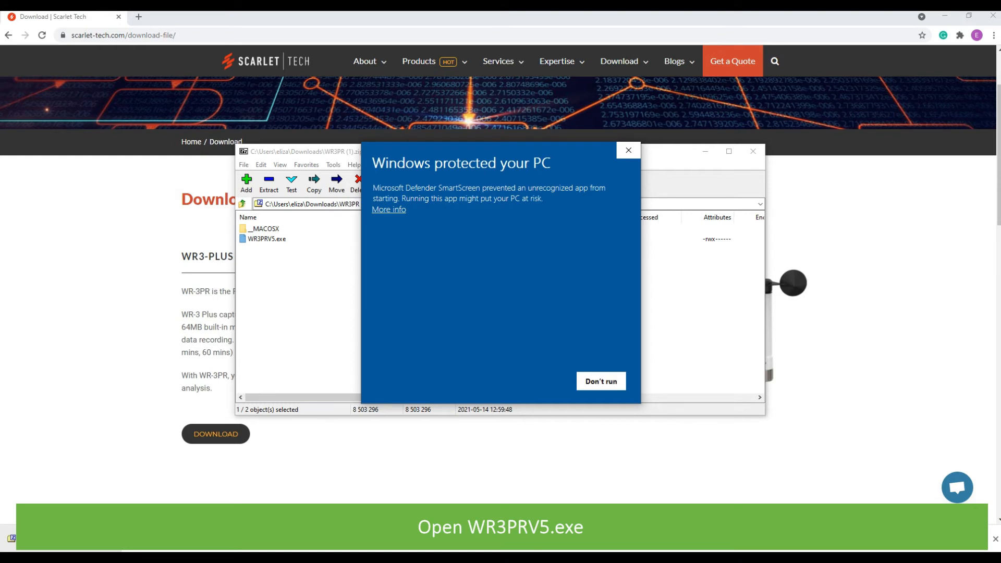
# Step: Run WR3PRV5.exe and download the COM6 data log as xlsx into the Scarlet wr3 folder
pyautogui.click(599, 382)
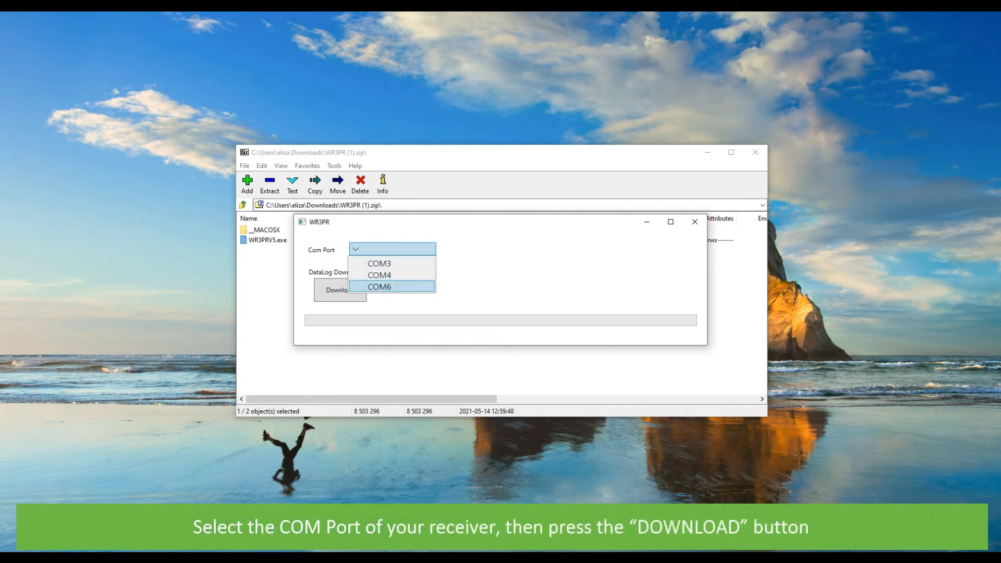
pyautogui.click(380, 288)
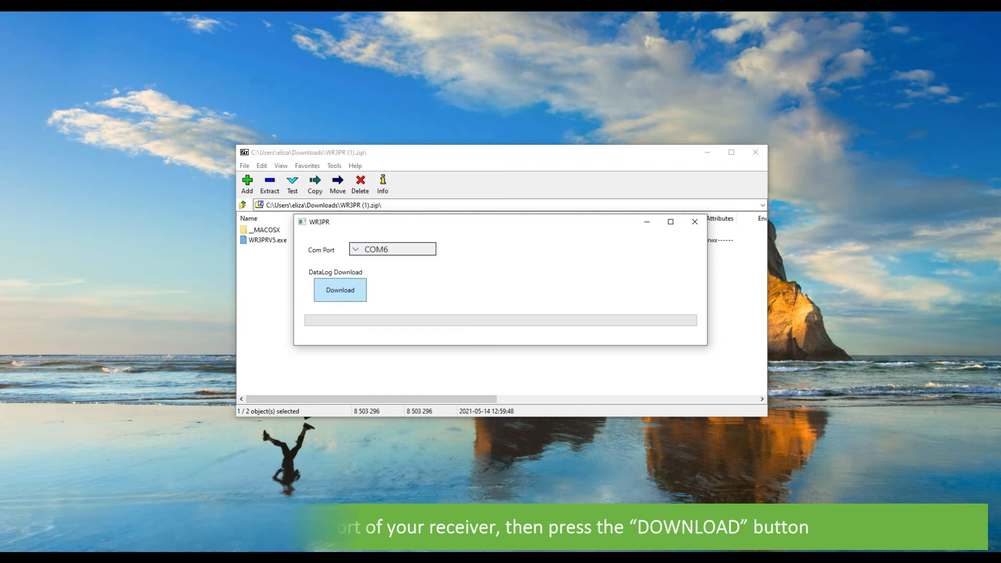
pyautogui.click(340, 290)
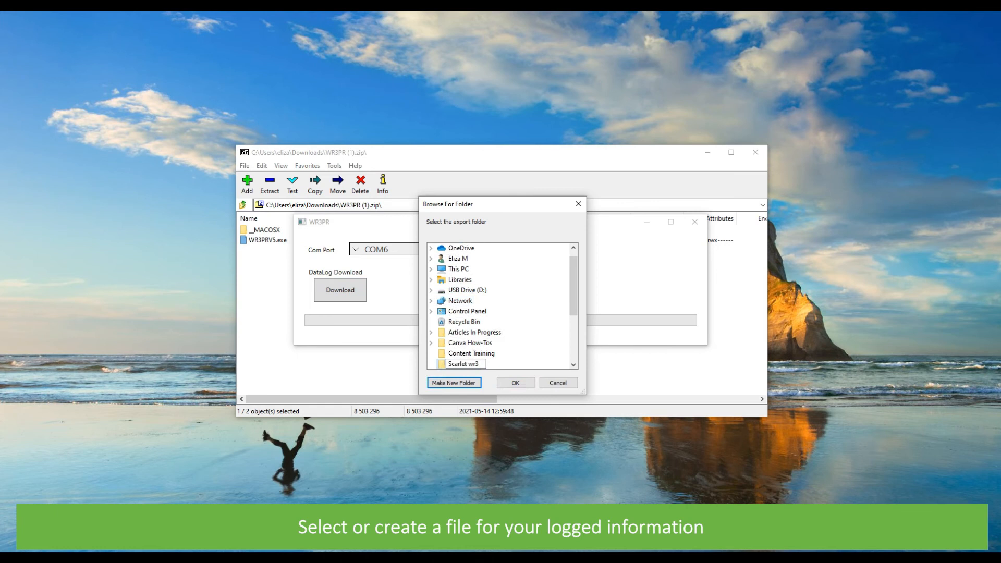
pyautogui.click(514, 383)
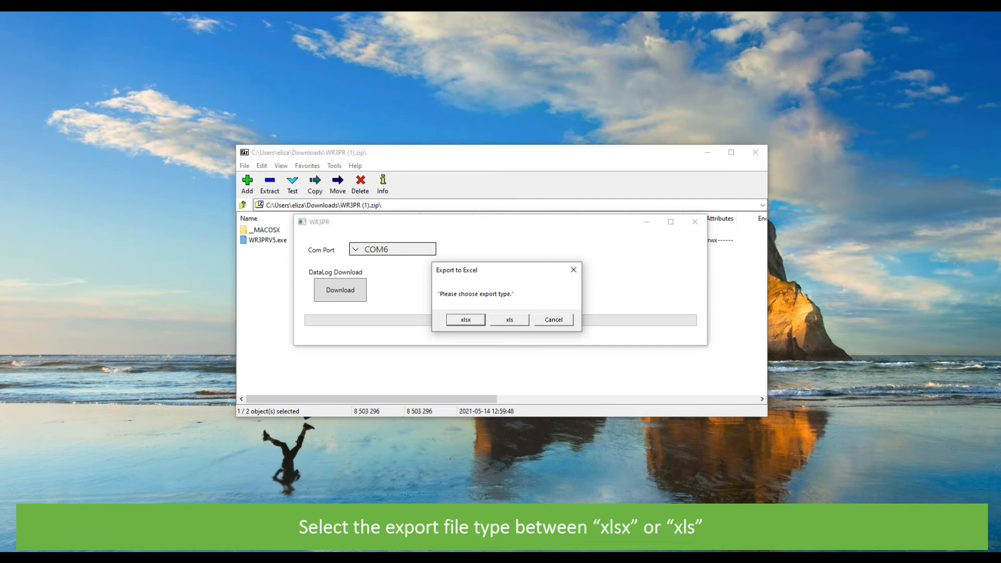
pyautogui.click(465, 319)
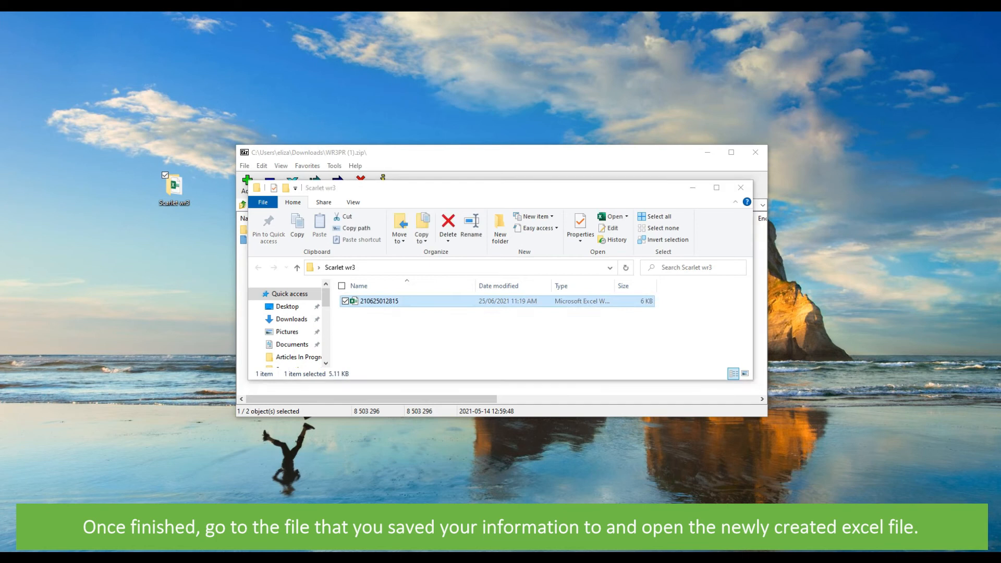
# Step: Open the new Excel log and review Logging Interval, Date, Time and Atmospheric Pressure entries
pyautogui.doubleClick(379, 300)
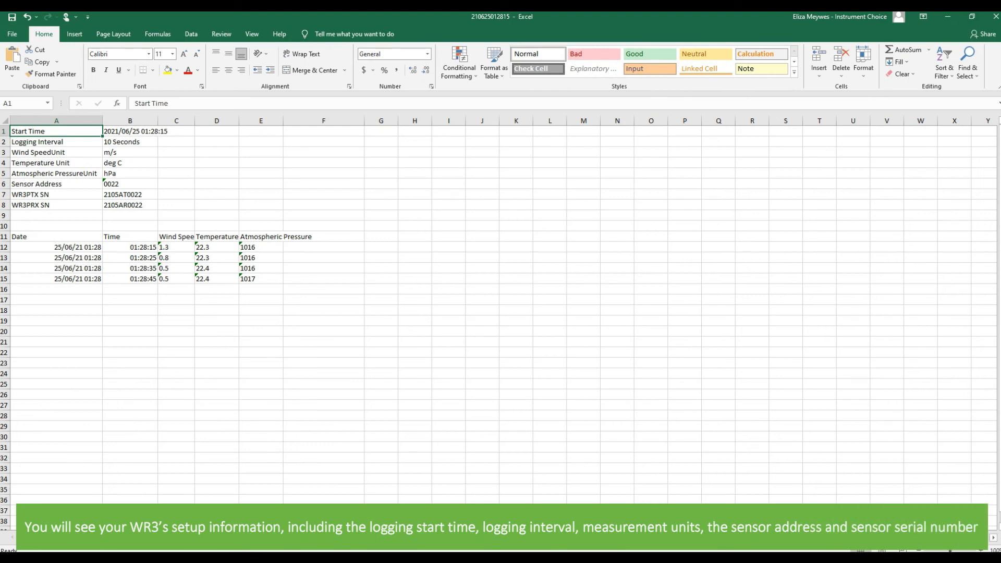
pyautogui.click(56, 142)
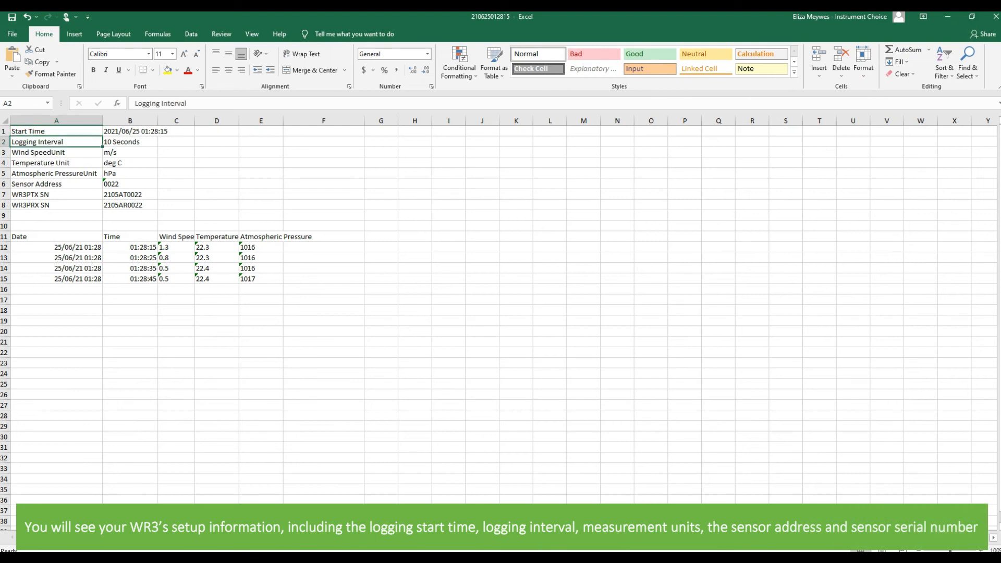
pyautogui.click(56, 173)
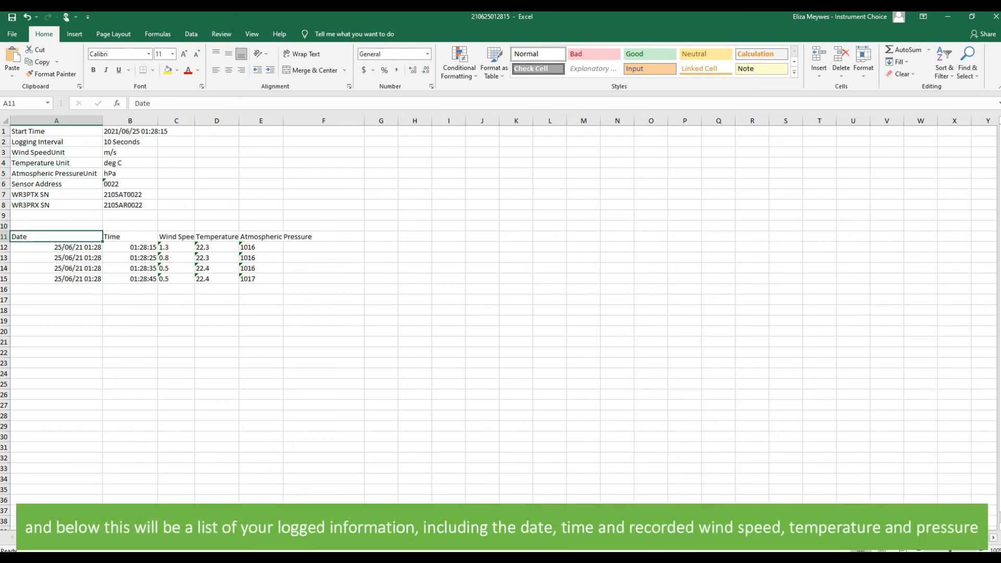
pyautogui.click(130, 237)
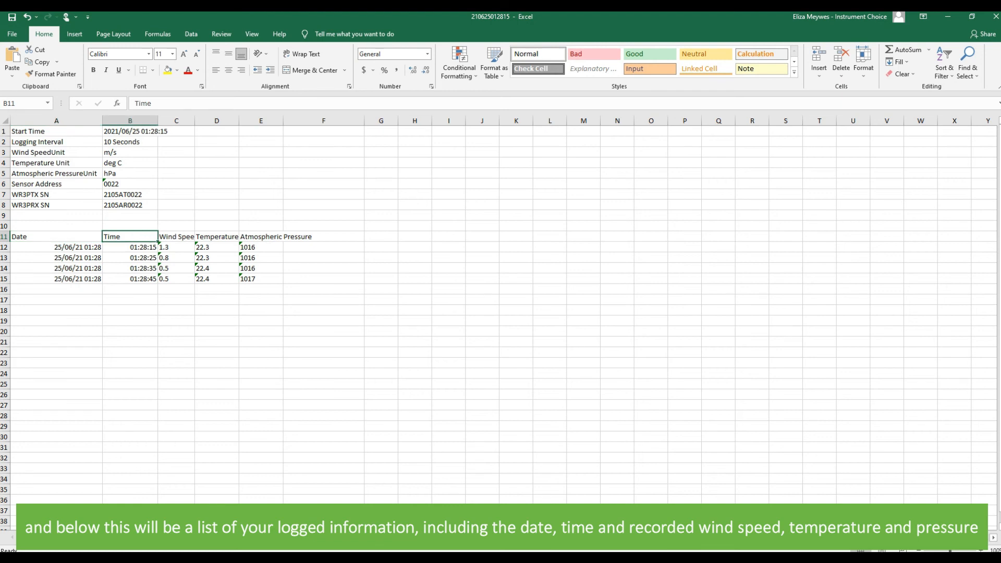
pyautogui.click(261, 237)
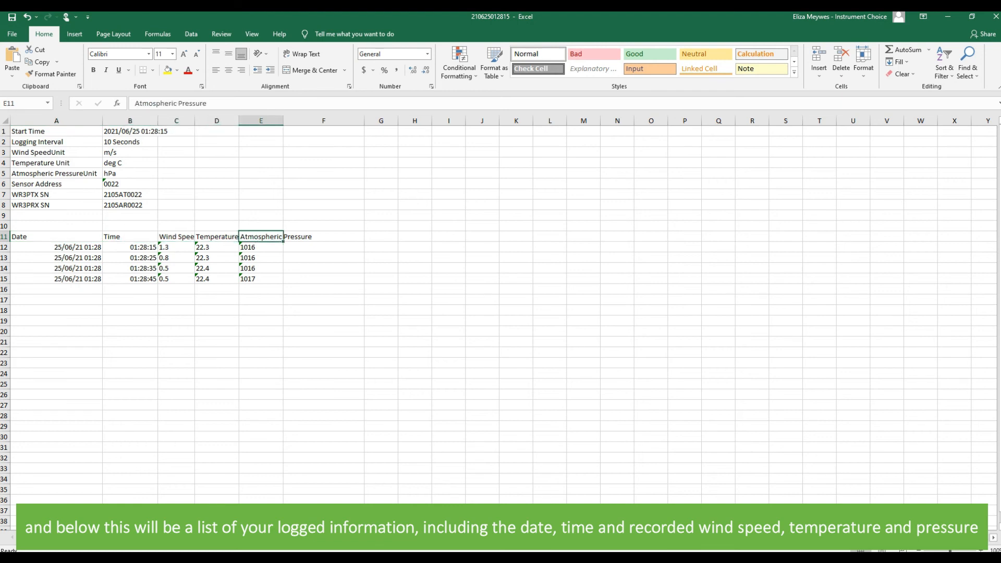